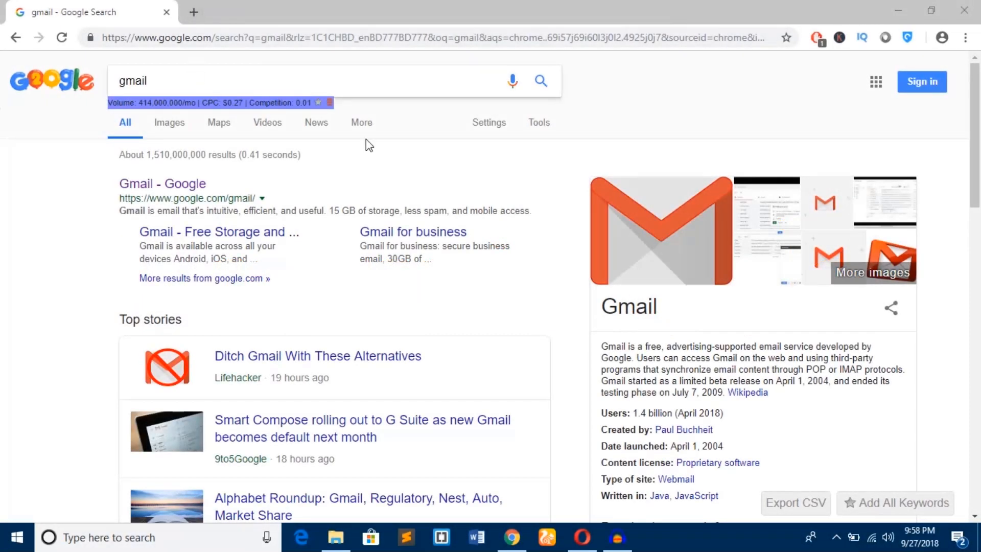
pyautogui.moveTo(563, 241)
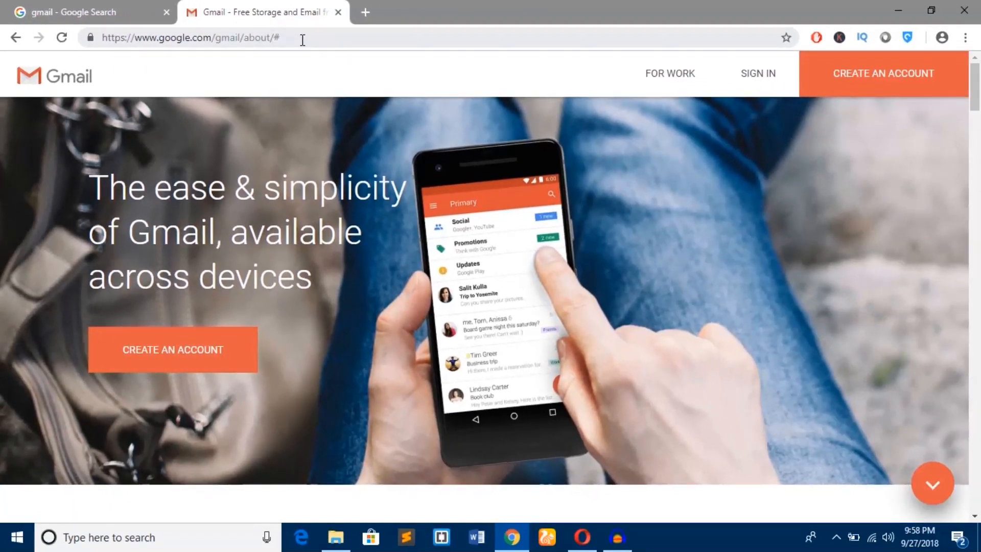
pyautogui.moveTo(872, 84)
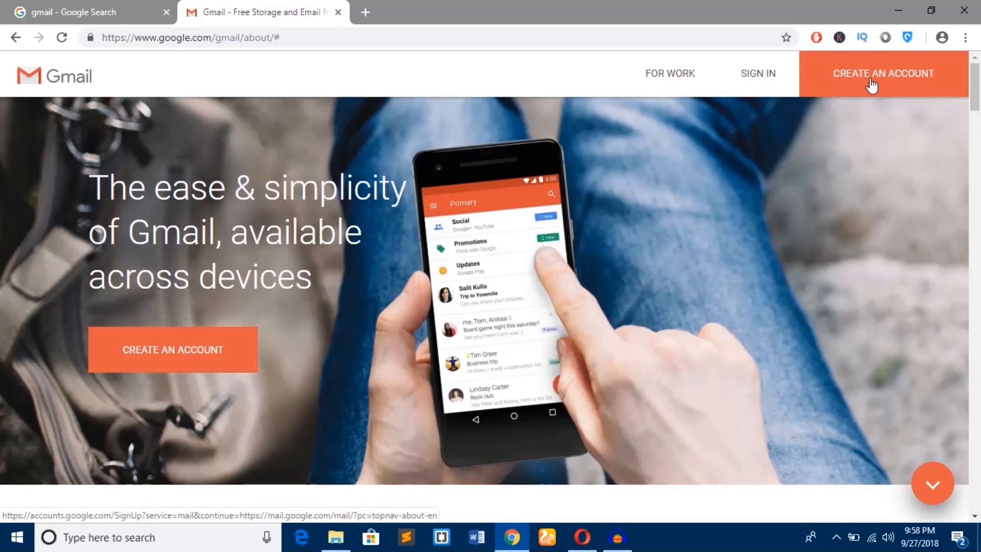
pyautogui.moveTo(899, 82)
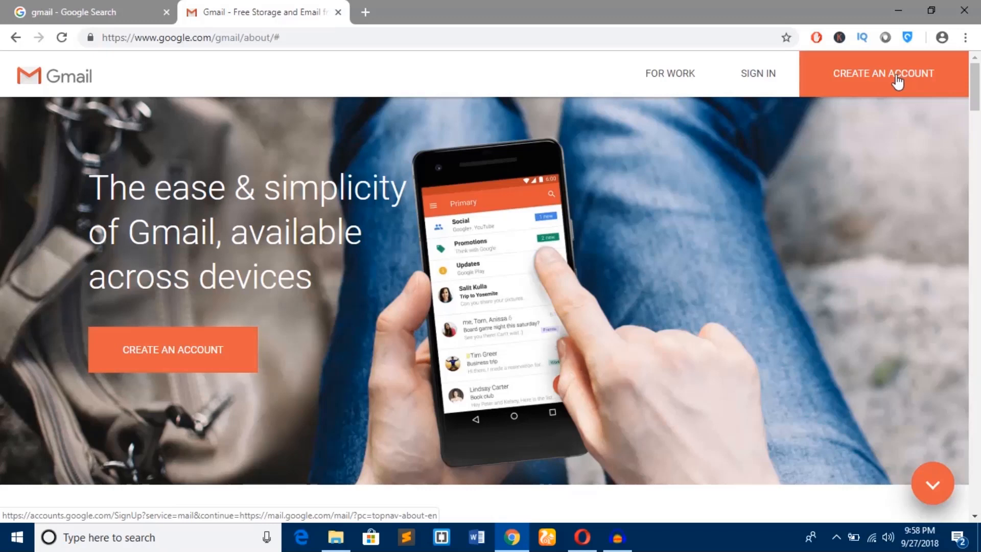
pyautogui.moveTo(896, 82)
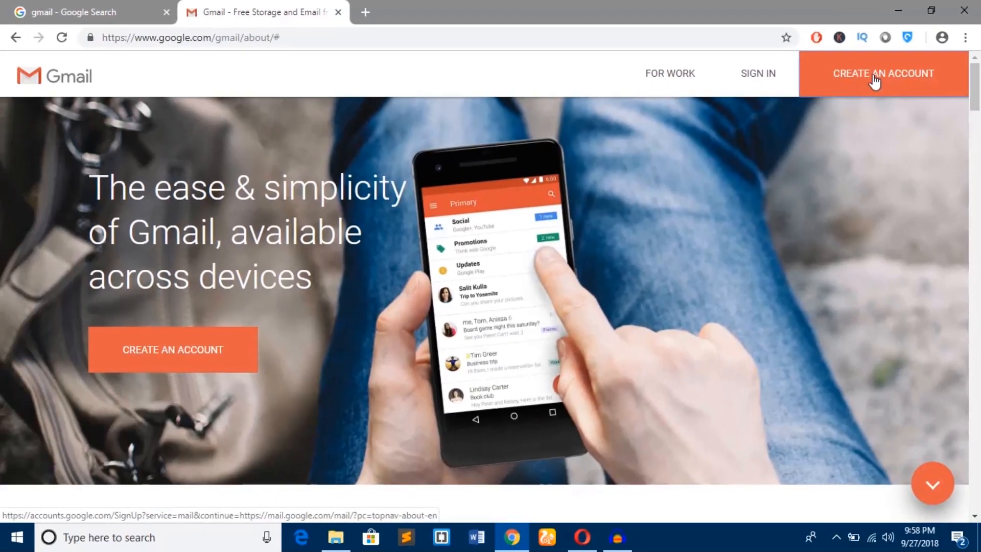
# - Start account creation and enter first name 'Brimi' and last name 'max'
pyautogui.click(883, 74)
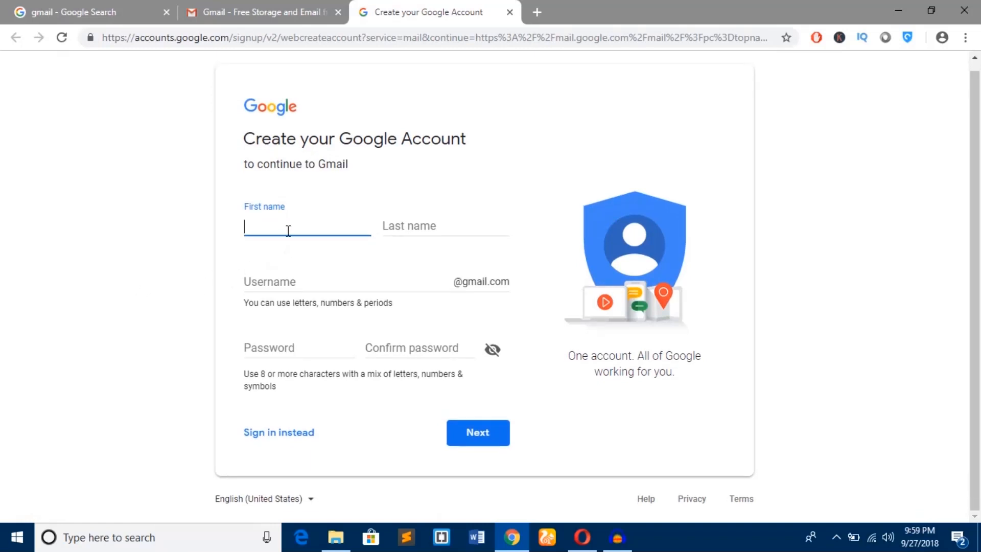
pyautogui.moveTo(286, 224)
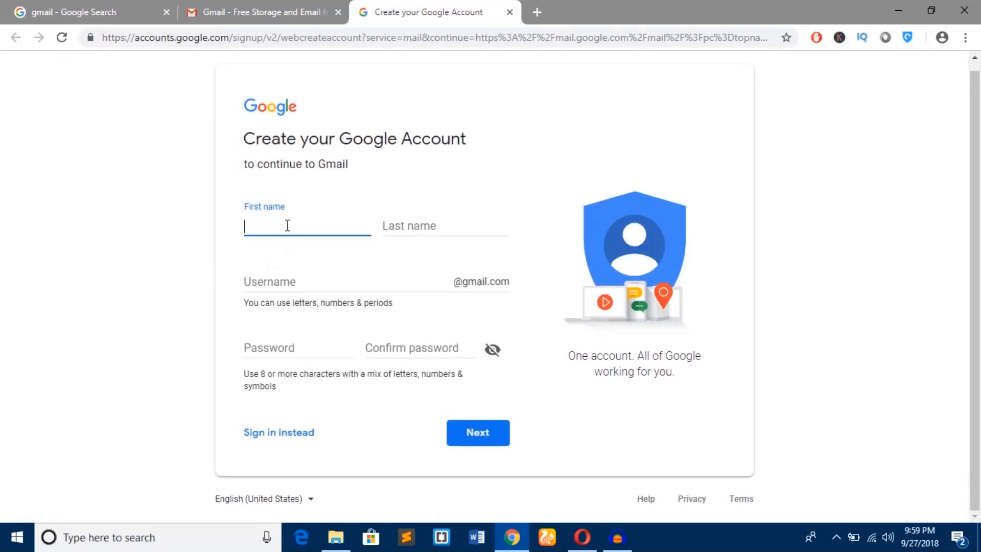
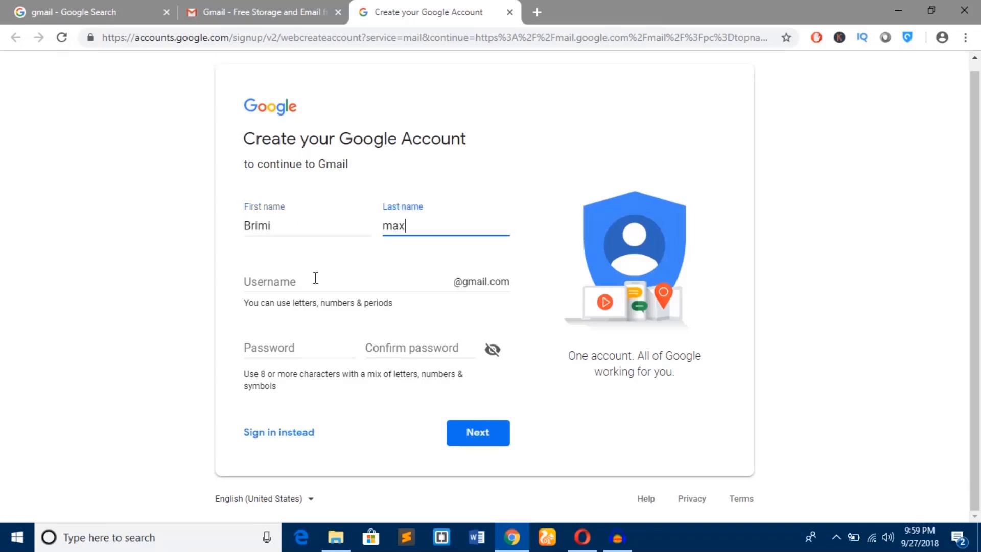
pyautogui.click(313, 282)
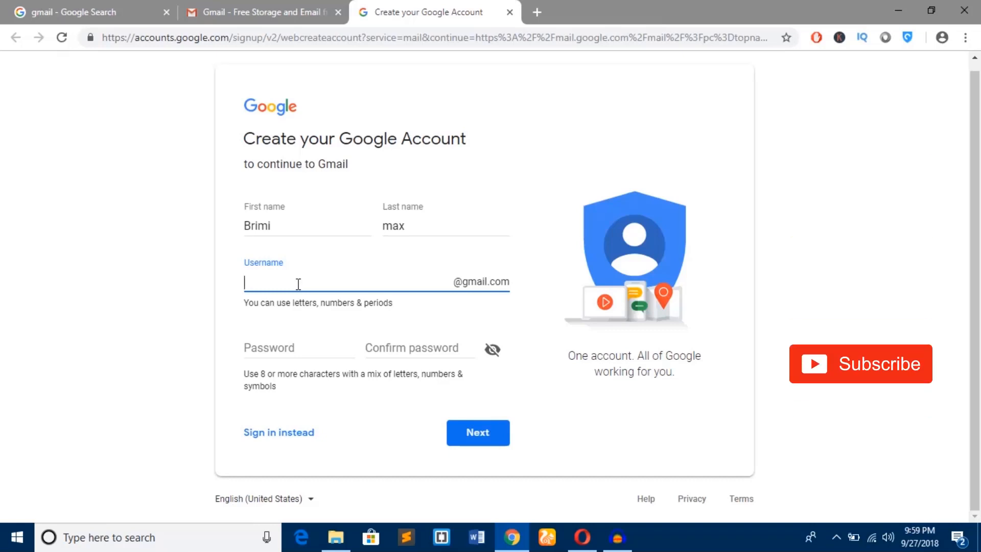
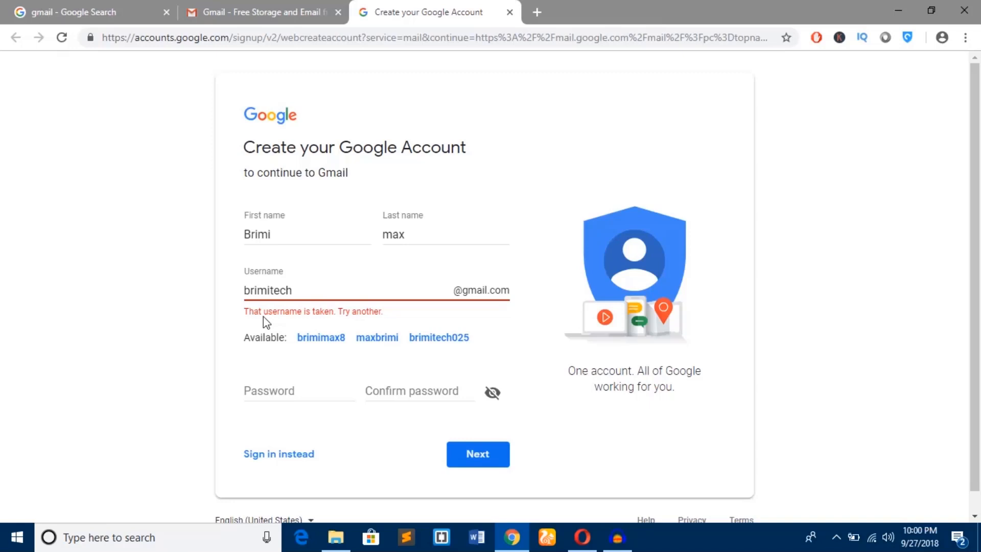
pyautogui.moveTo(334, 318)
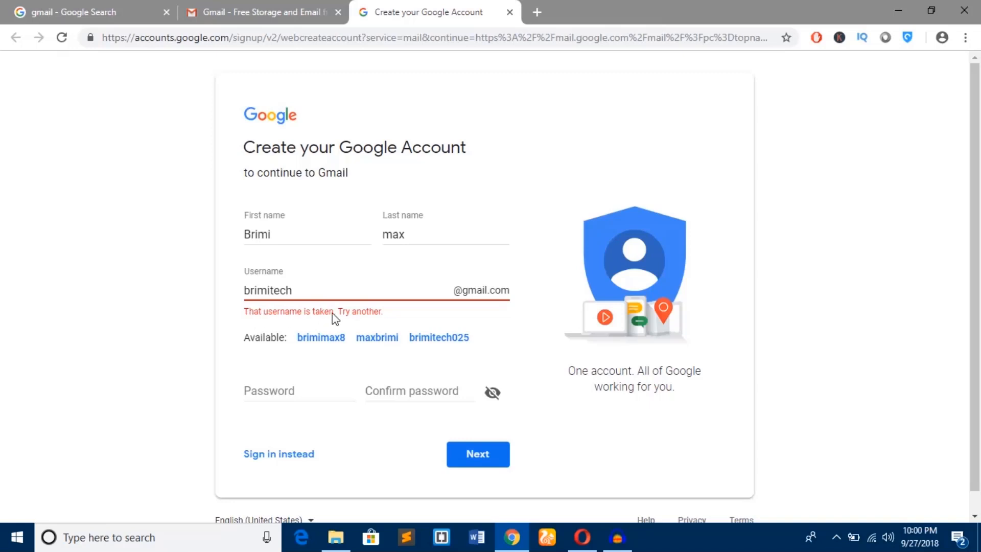
pyautogui.moveTo(389, 319)
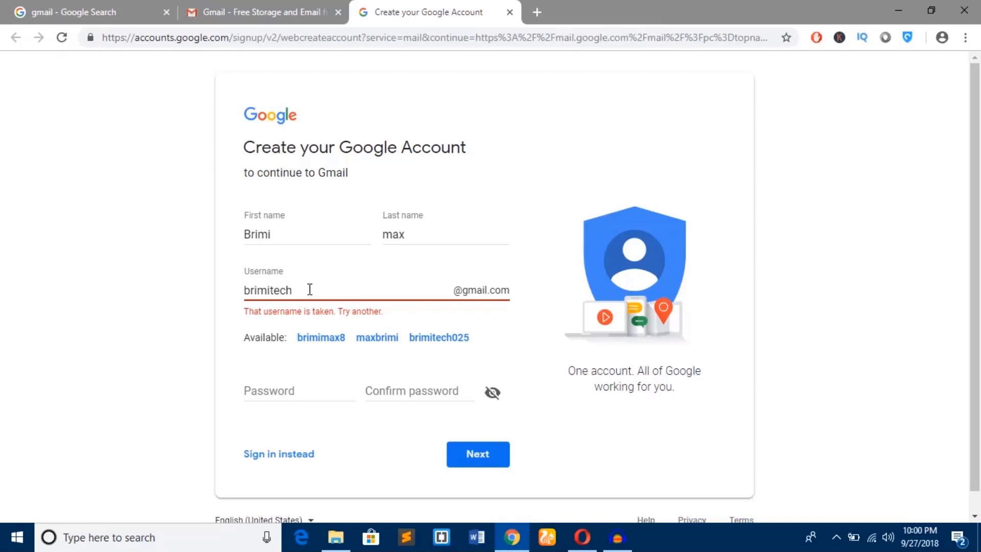
pyautogui.click(246, 290)
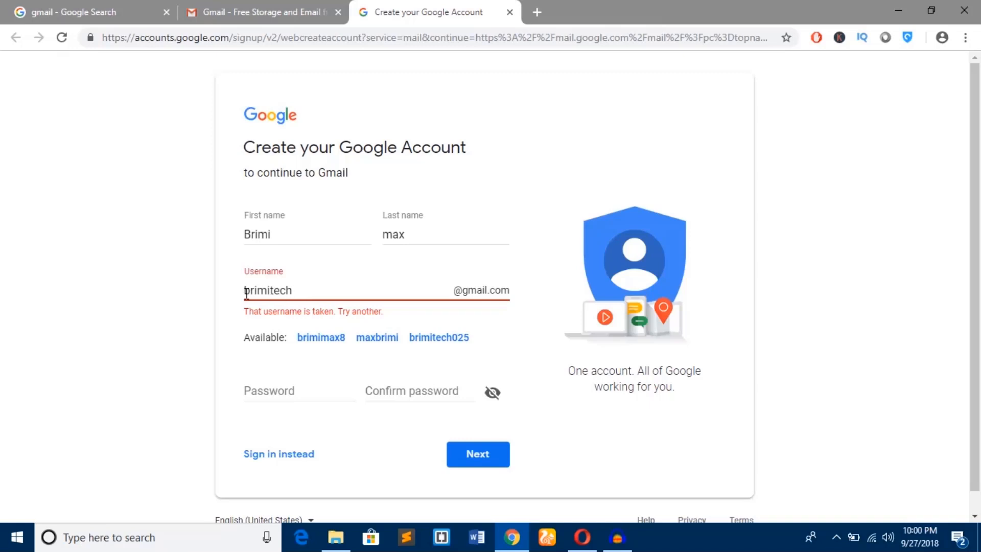
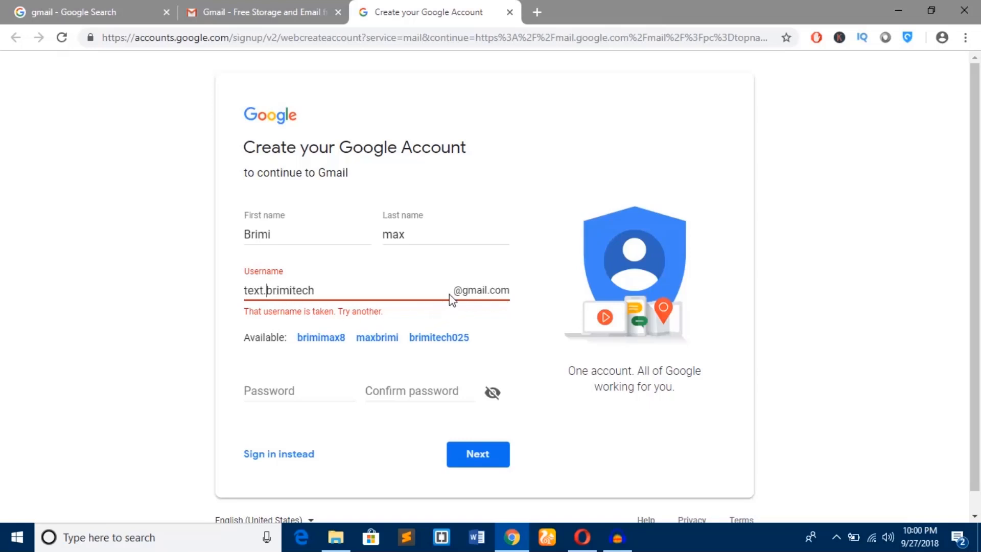
pyautogui.moveTo(500, 305)
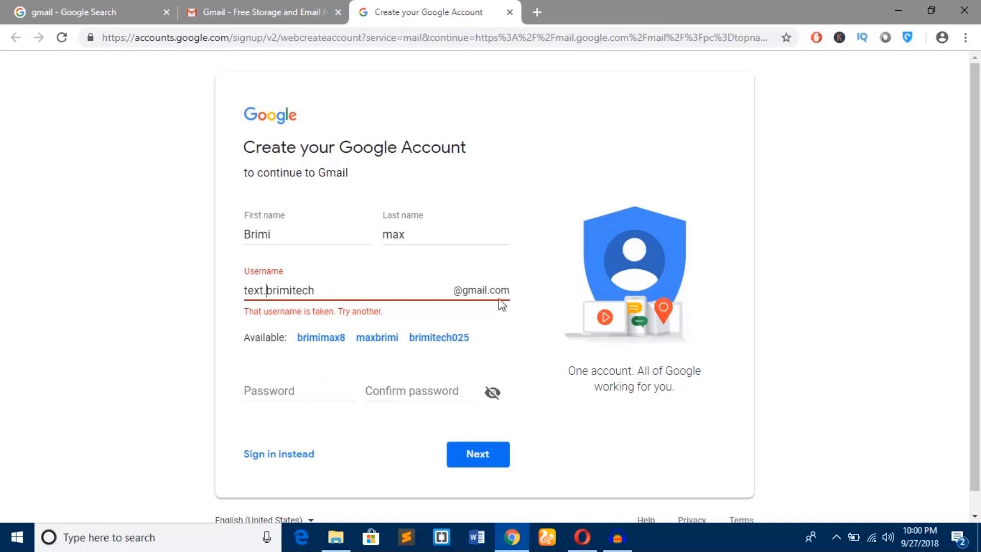
# - Enter the password in the Password field
pyautogui.click(298, 391)
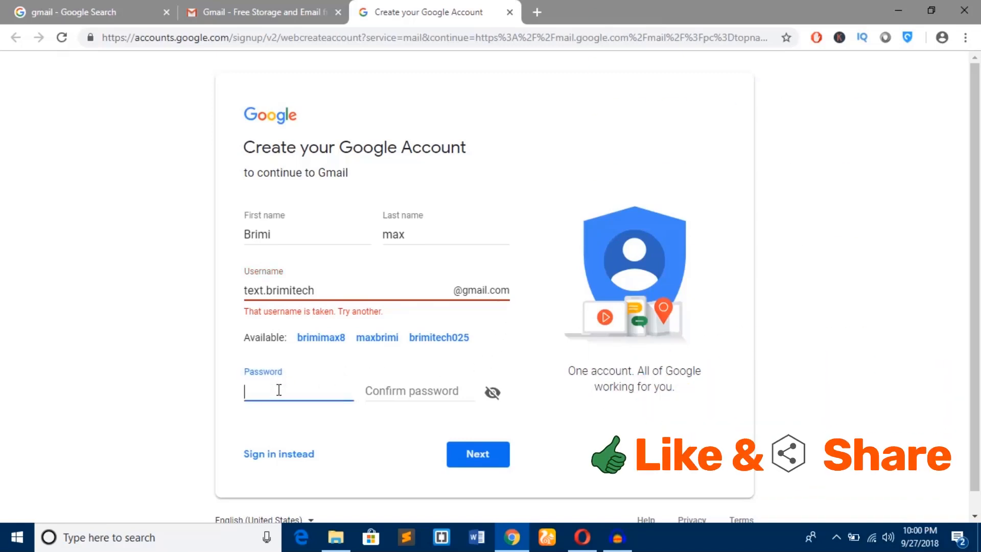
pyautogui.write('••••••••')
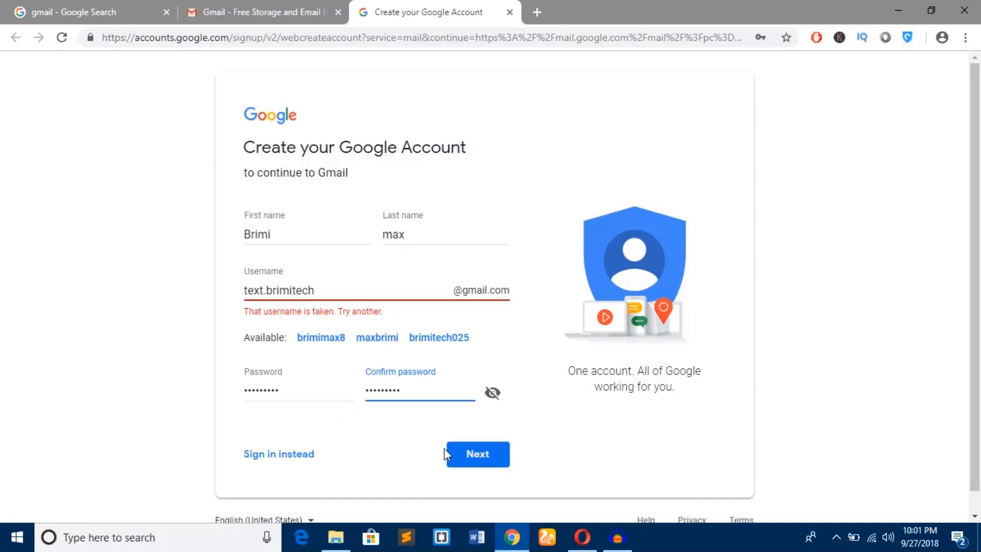
pyautogui.moveTo(495, 459)
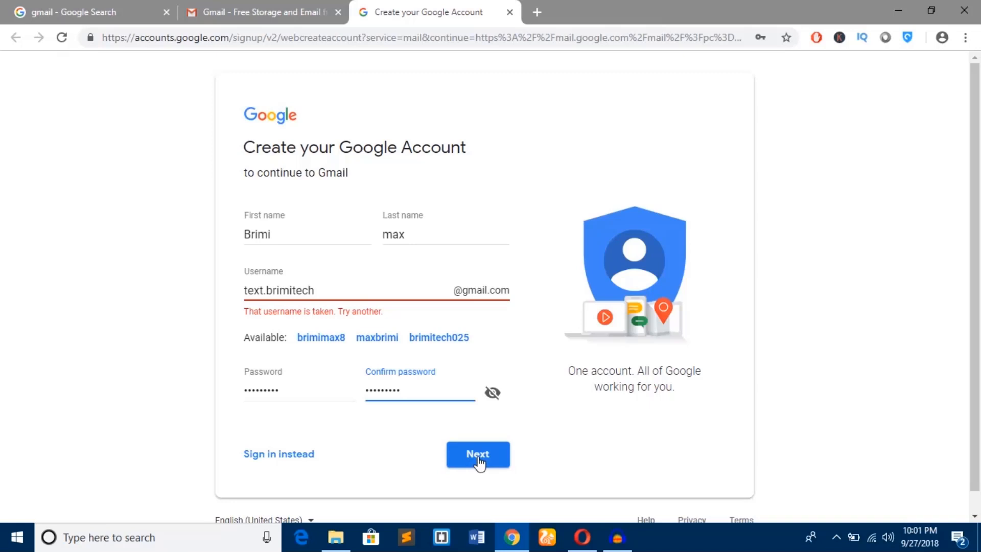
# - Visit passwordsgenerator.net and generate a 16-character random password for the signup form
pyautogui.click(477, 453)
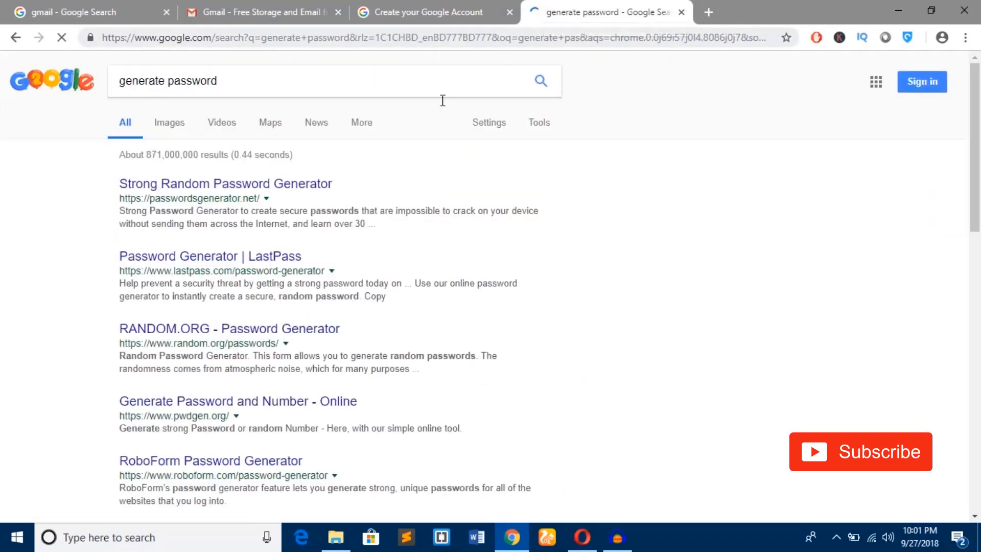
pyautogui.click(224, 183)
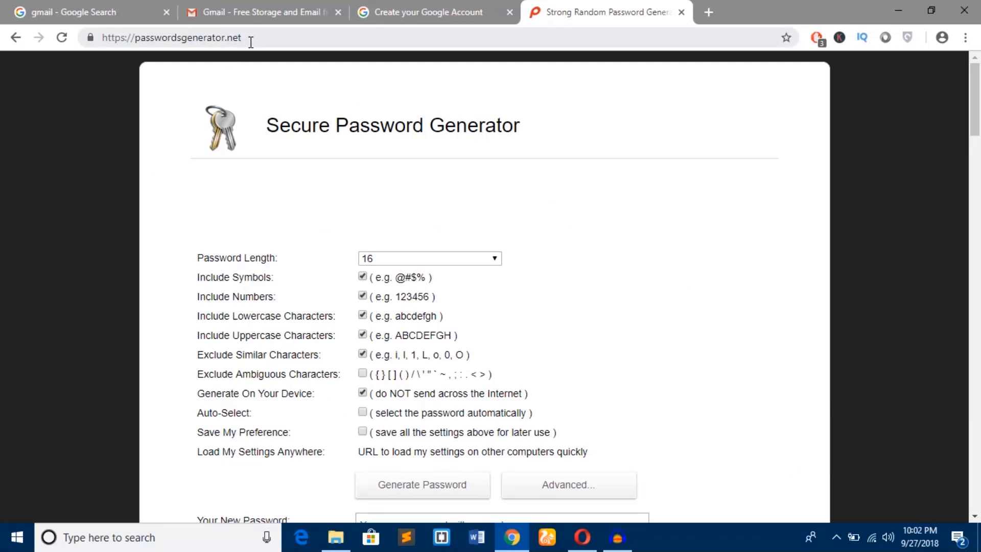
pyautogui.scroll(-3)
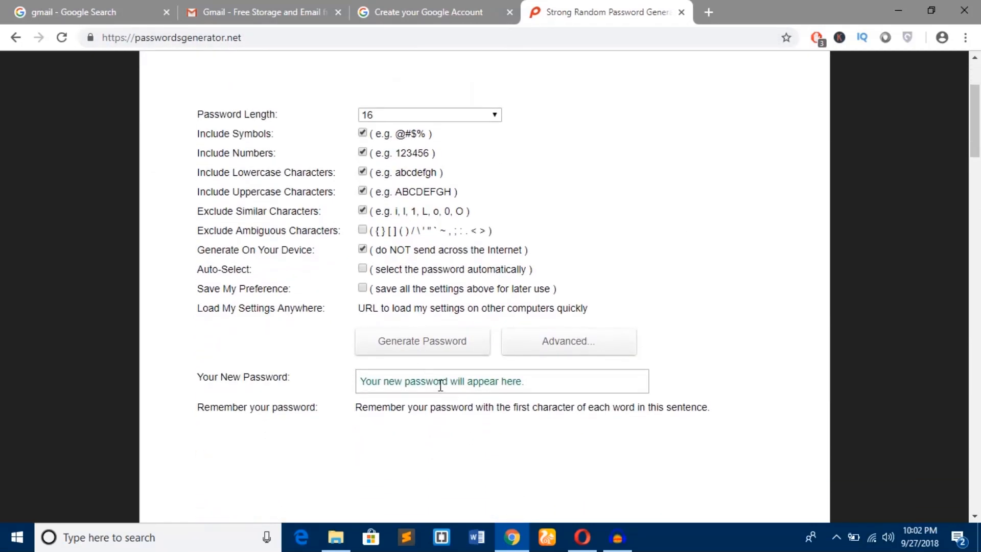
pyautogui.tripleClick(438, 381)
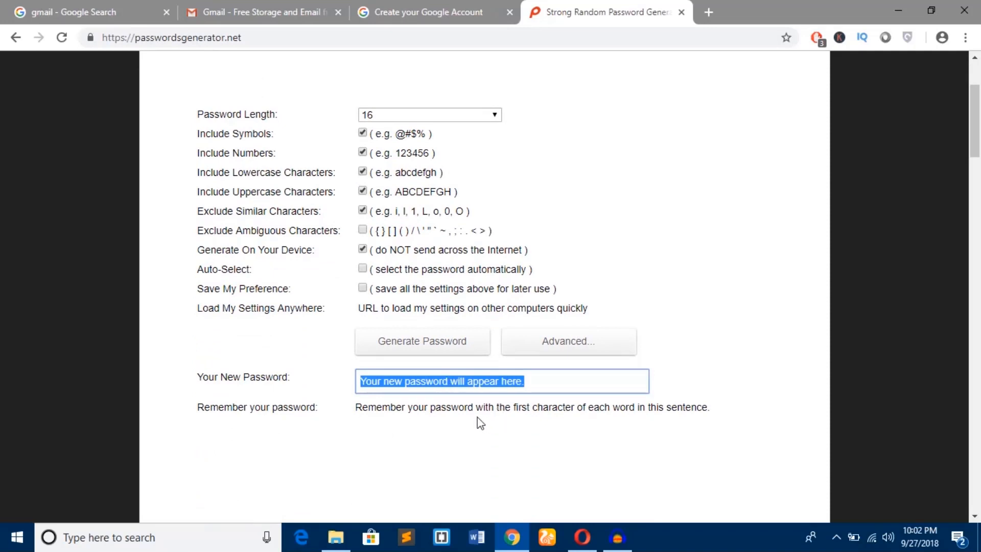
pyautogui.scroll(-3)
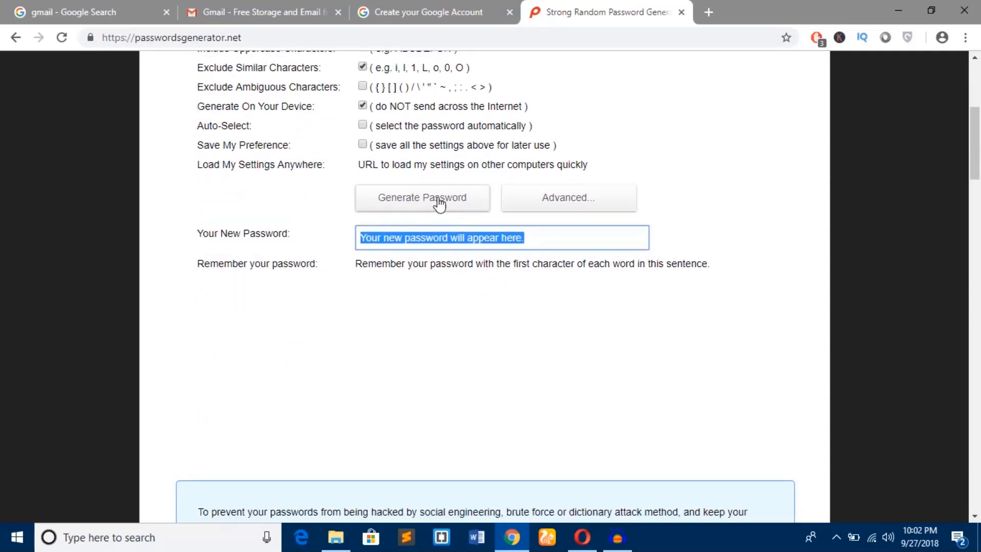
pyautogui.click(422, 197)
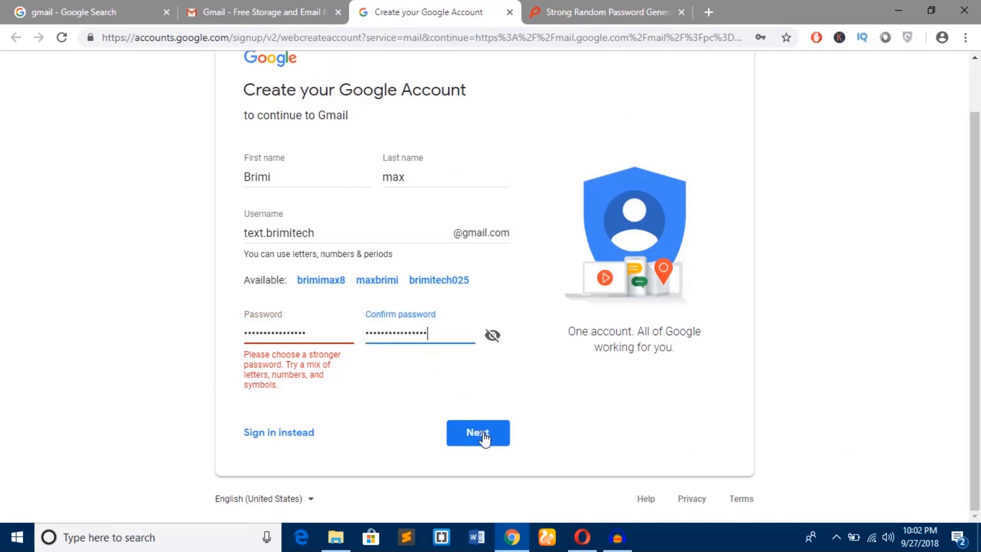
pyautogui.click(477, 432)
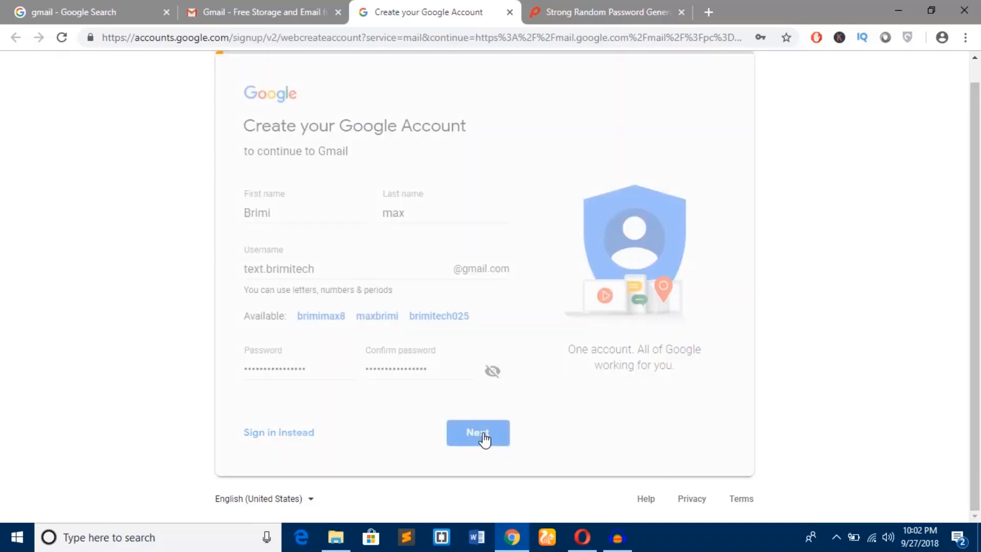
pyautogui.click(477, 432)
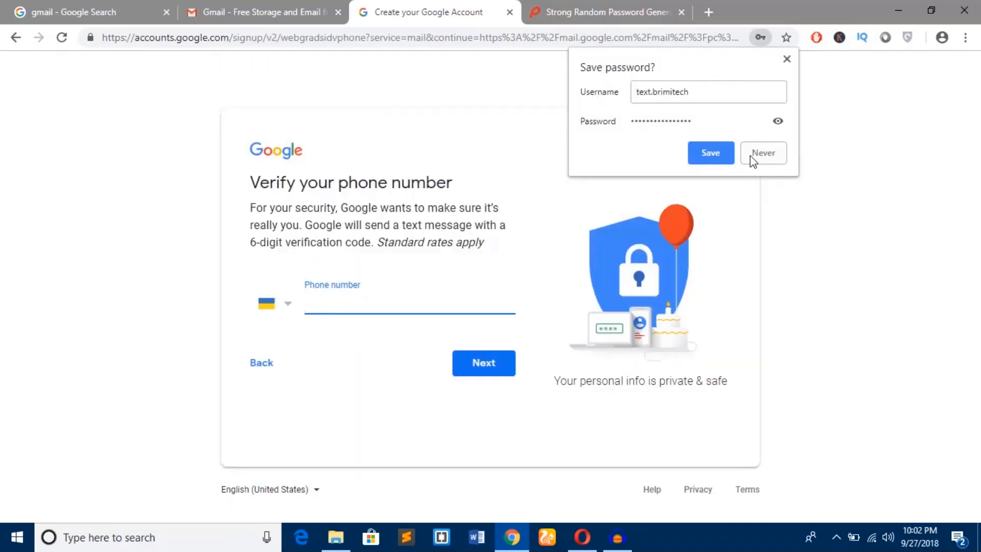
pyautogui.click(762, 152)
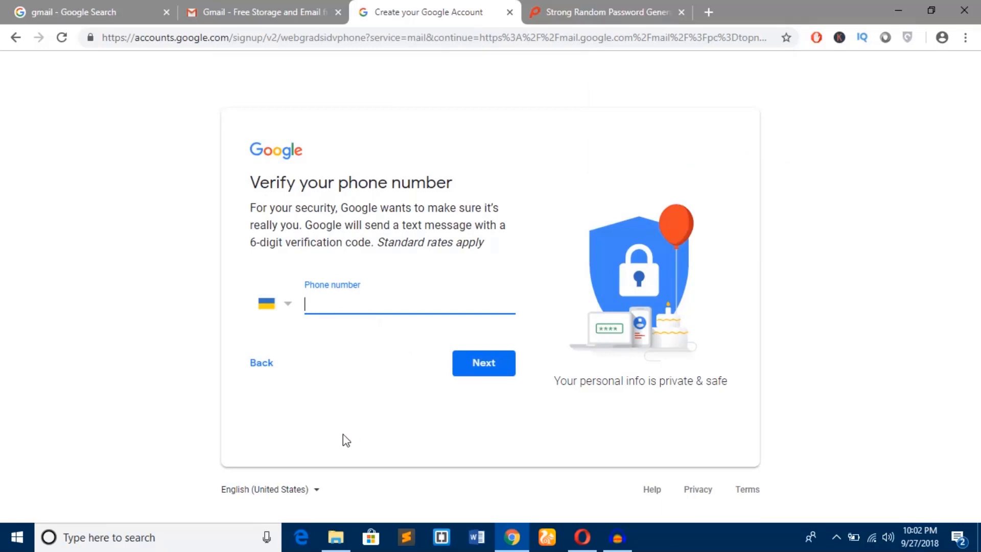
pyautogui.moveTo(302, 312)
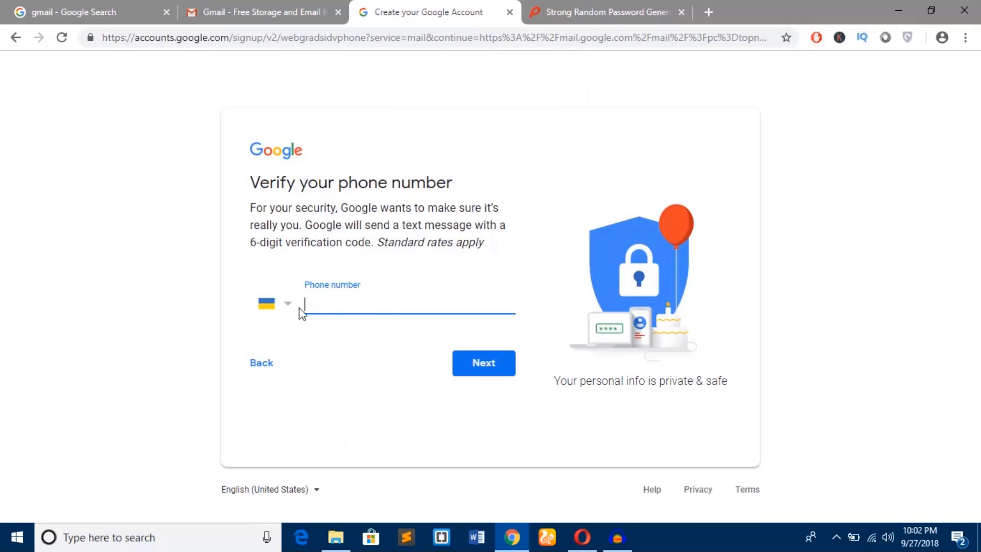
pyautogui.moveTo(461, 297)
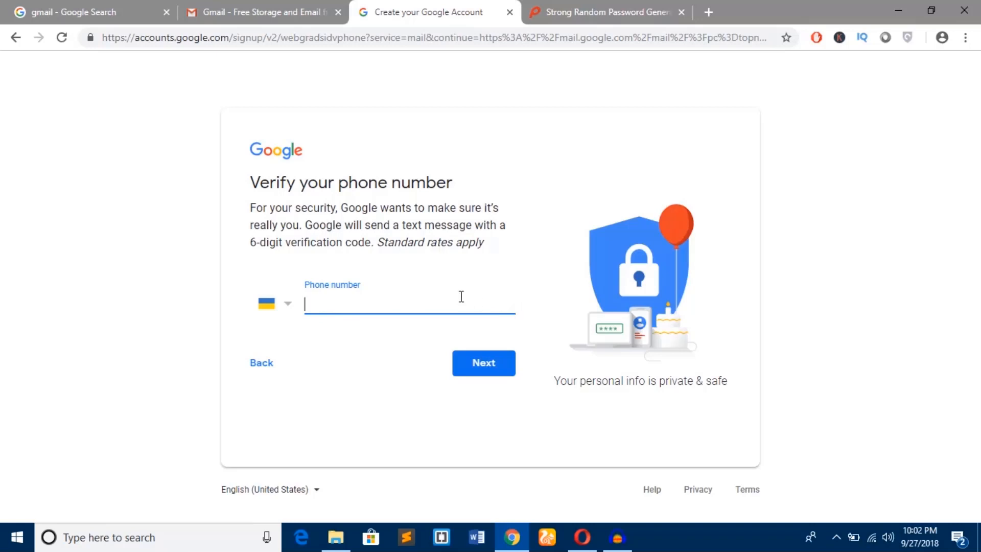
pyautogui.moveTo(374, 311)
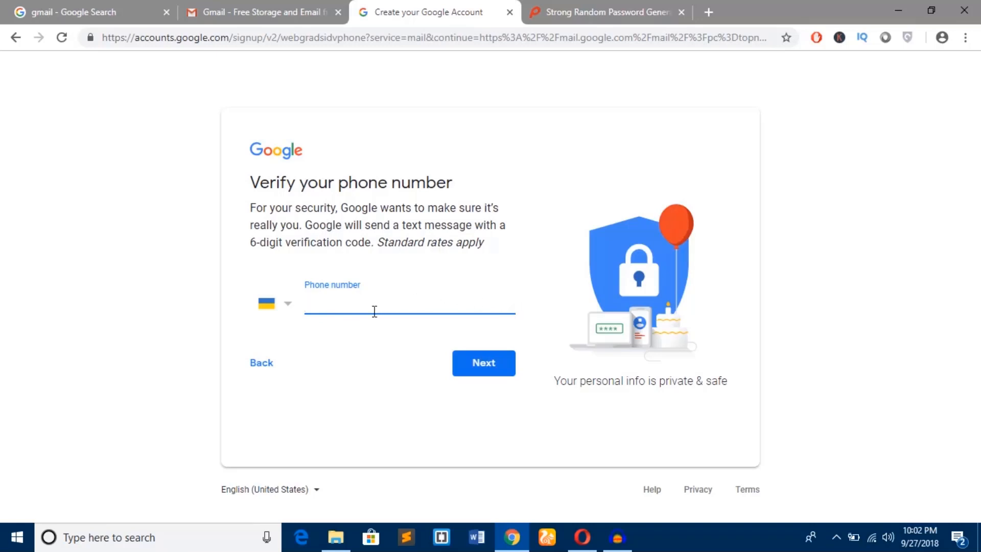
pyautogui.moveTo(289, 311)
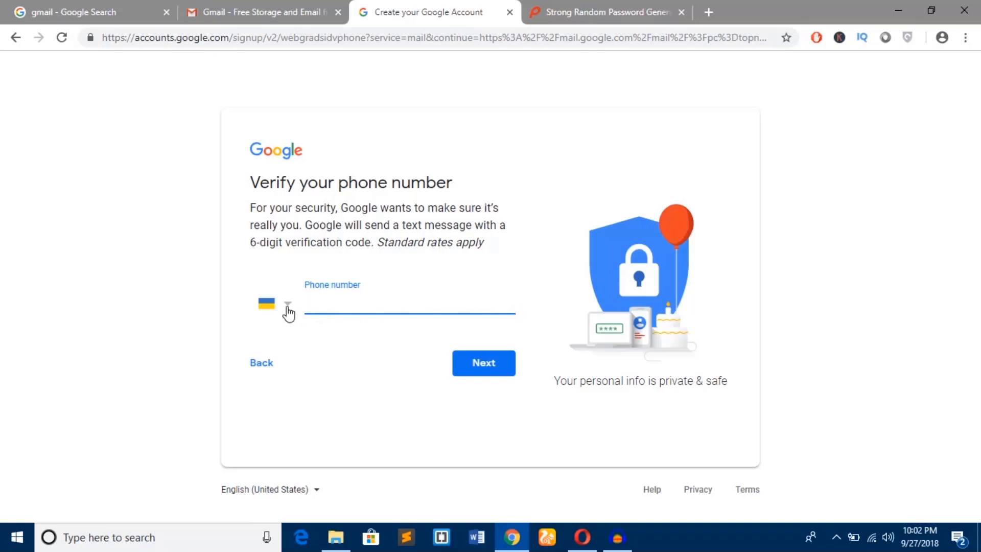
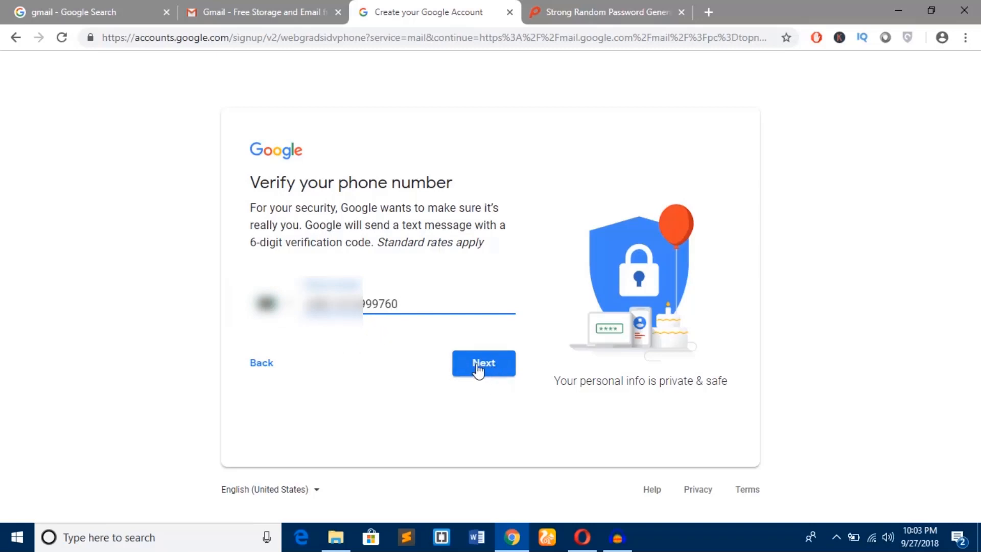
pyautogui.click(484, 362)
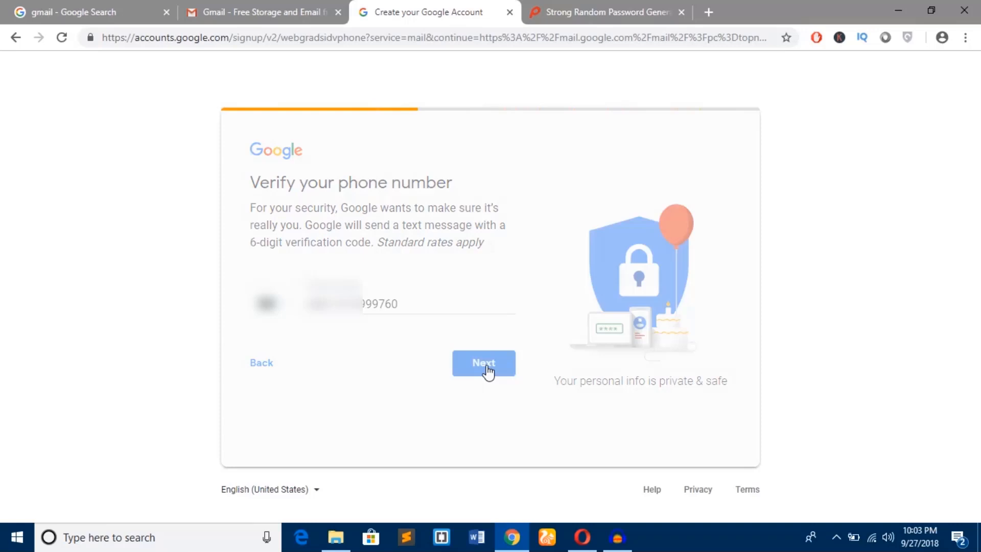
pyautogui.click(483, 363)
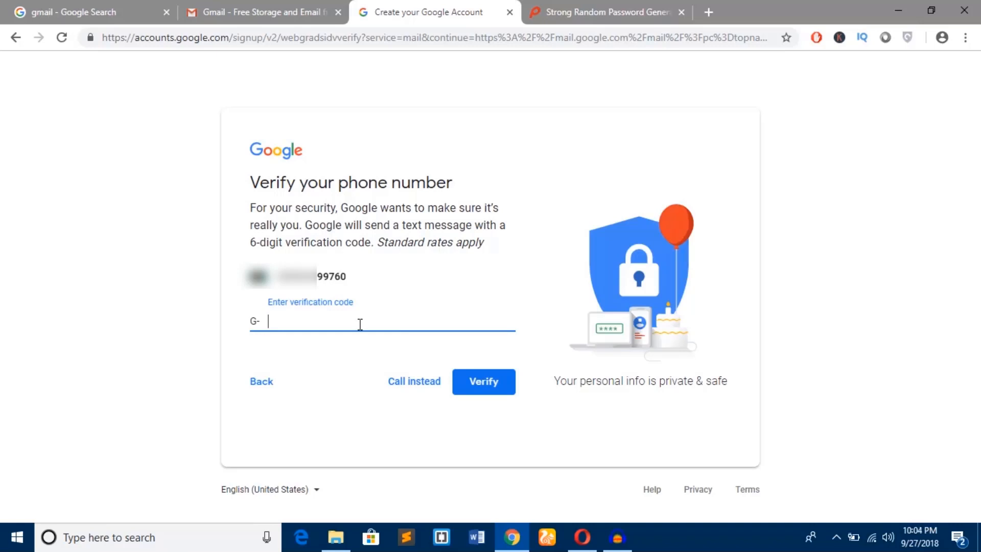
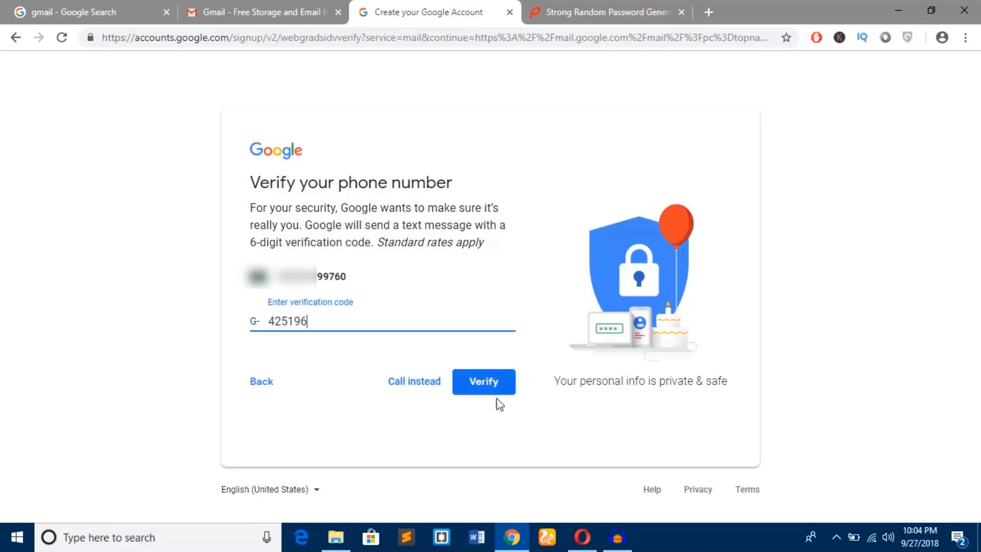
pyautogui.click(483, 381)
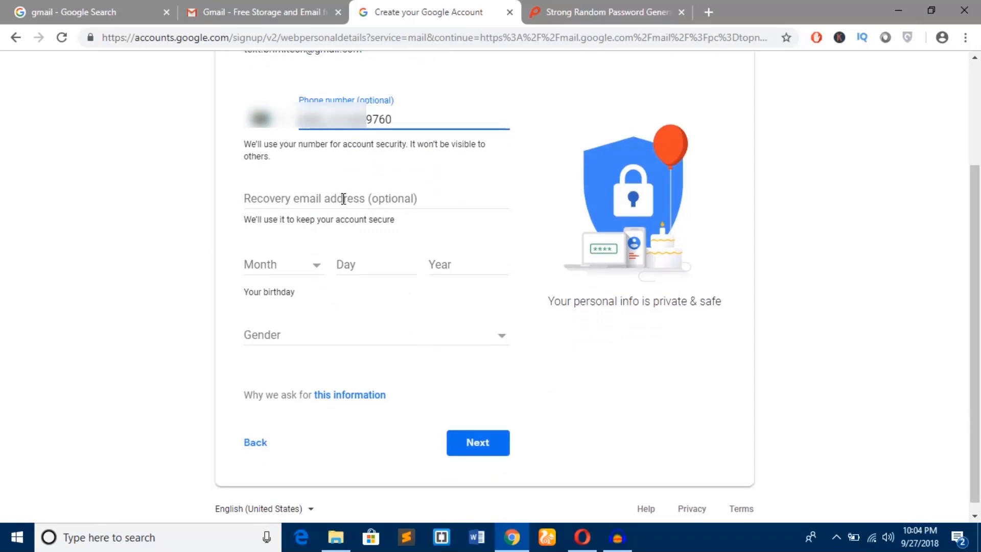
# - Set birth month March, enter the birth year digit, choose gender Male and continue
pyautogui.click(282, 263)
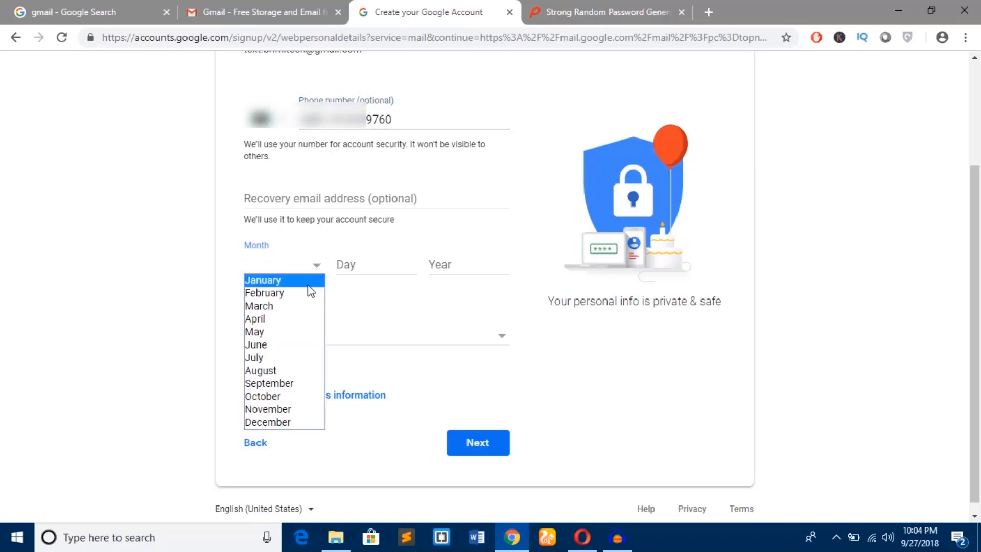
pyautogui.click(258, 306)
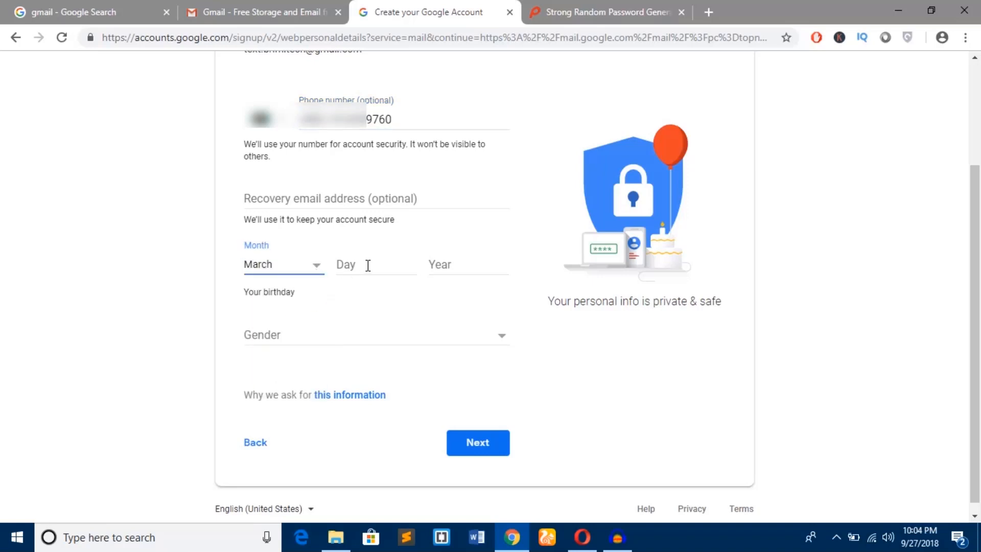
pyautogui.write('0')
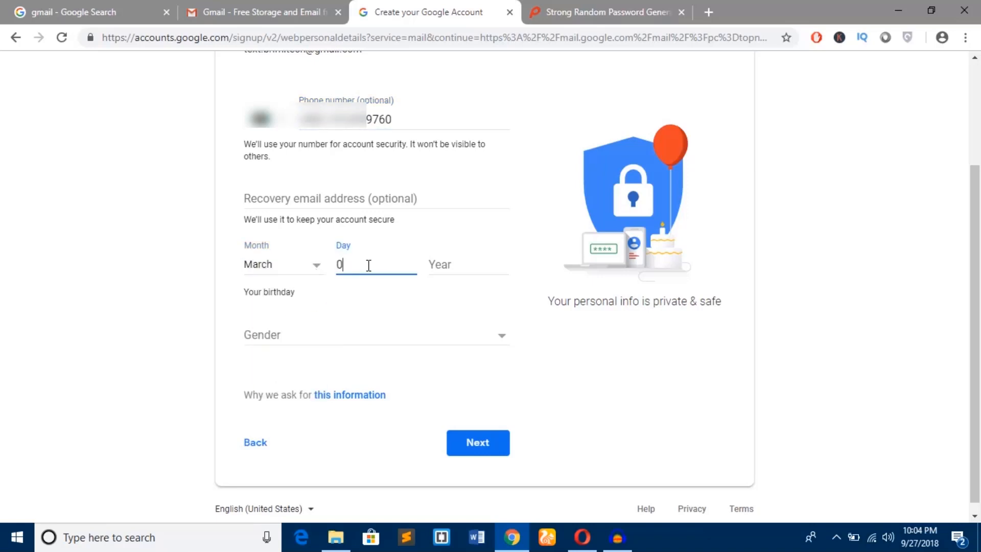
pyautogui.click(375, 334)
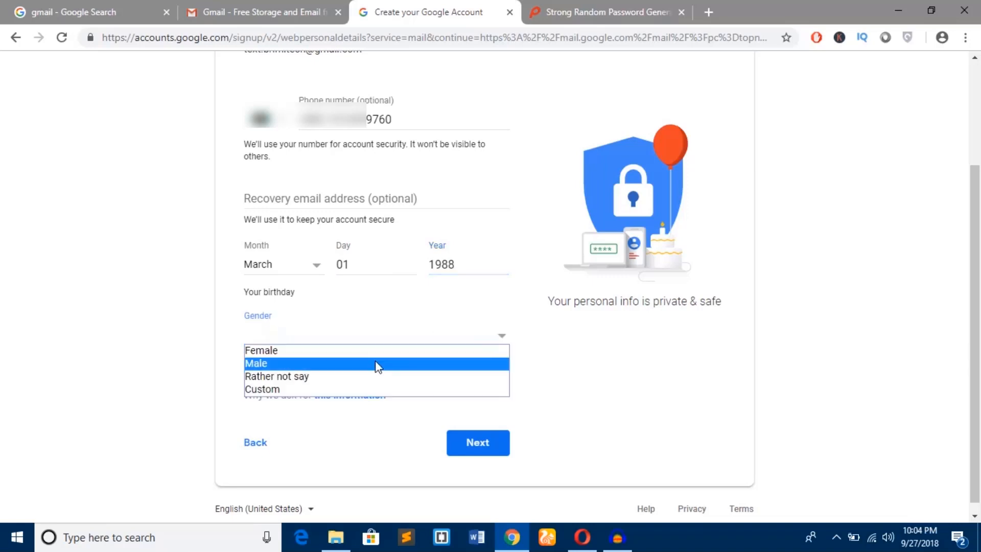
pyautogui.click(255, 363)
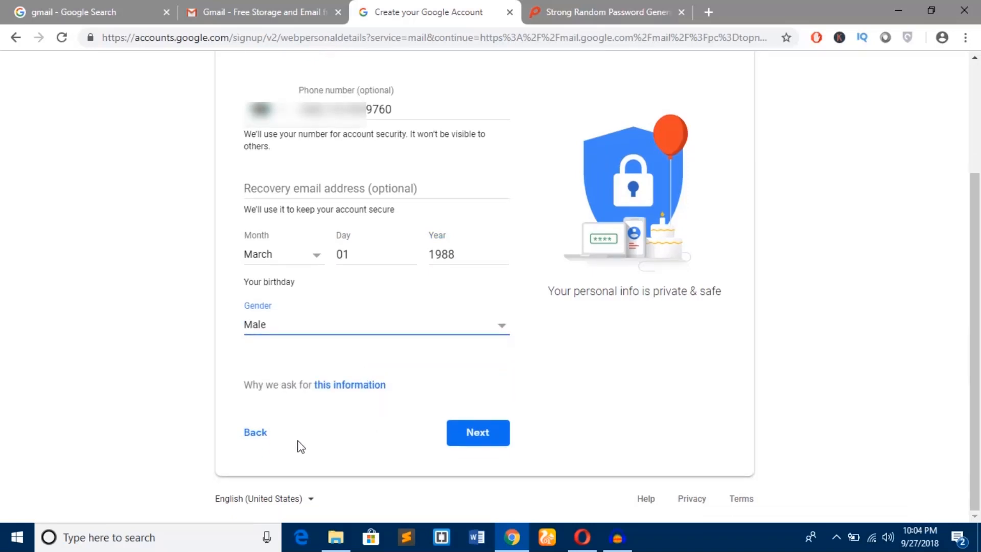
pyautogui.click(477, 432)
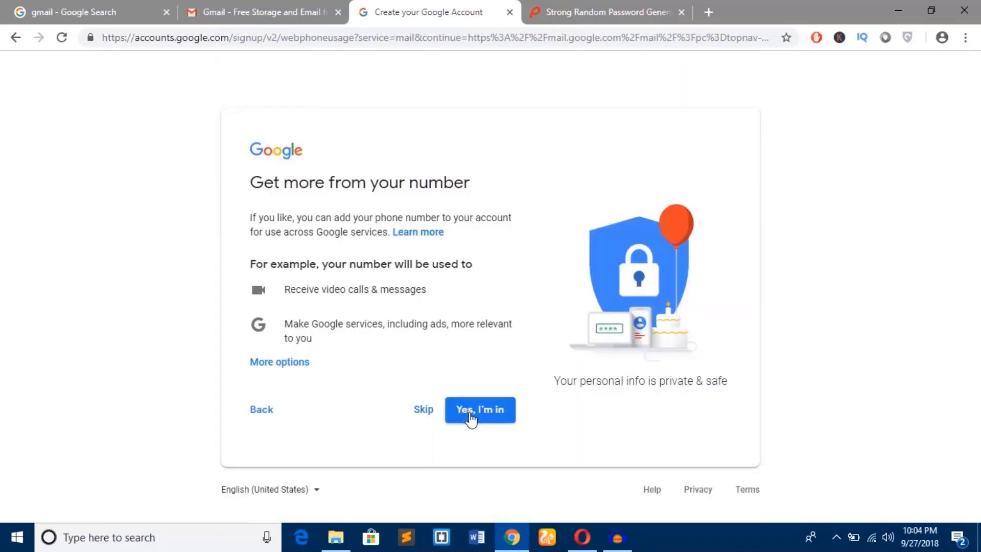
# - Agree to use the number across services, accept the privacy terms, and keep the default inbox view
pyautogui.click(480, 409)
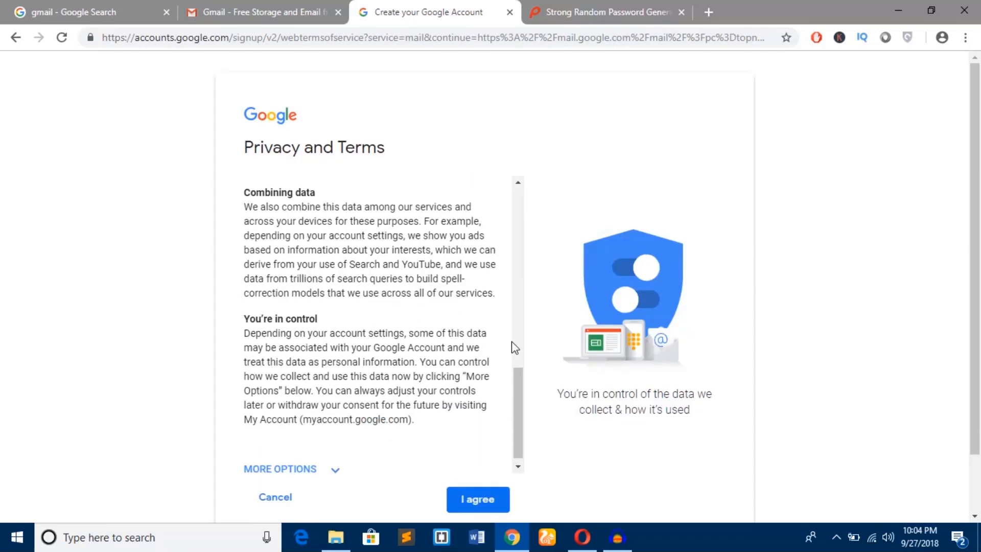
pyautogui.scroll(-3)
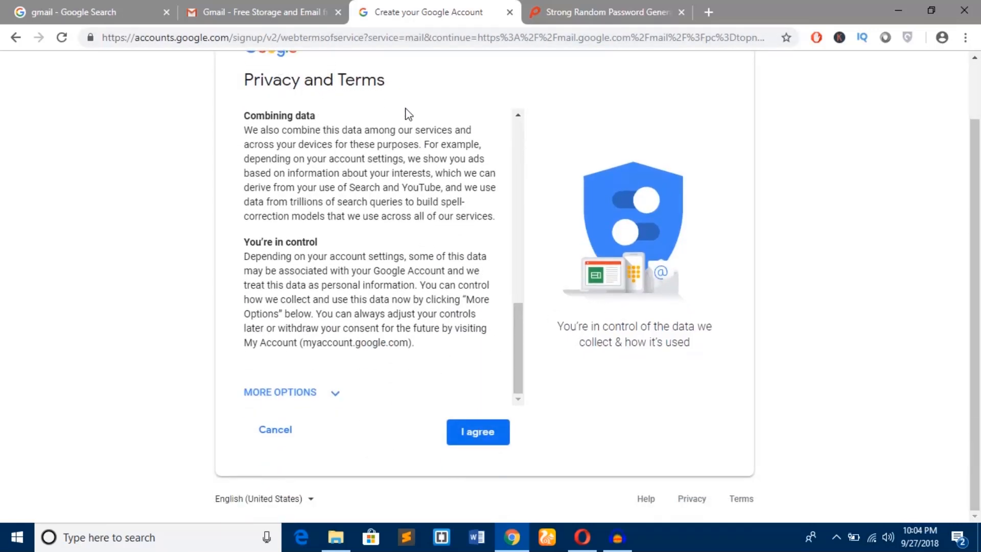
pyautogui.click(477, 431)
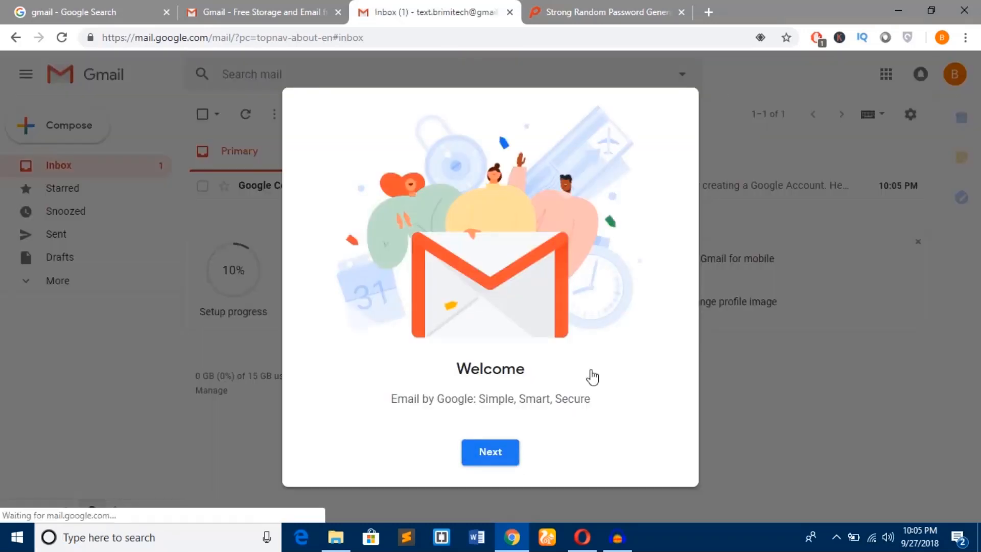
pyautogui.click(490, 451)
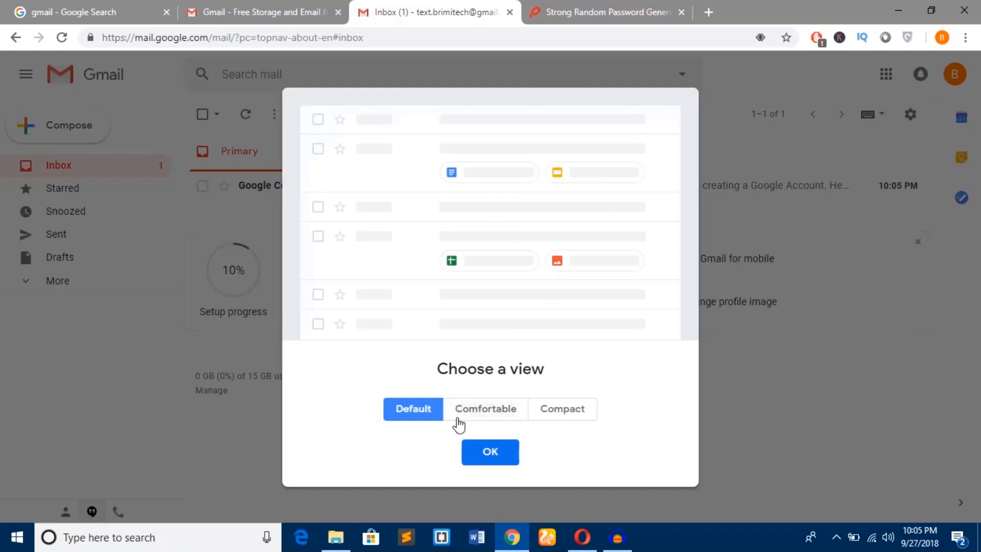
pyautogui.click(490, 451)
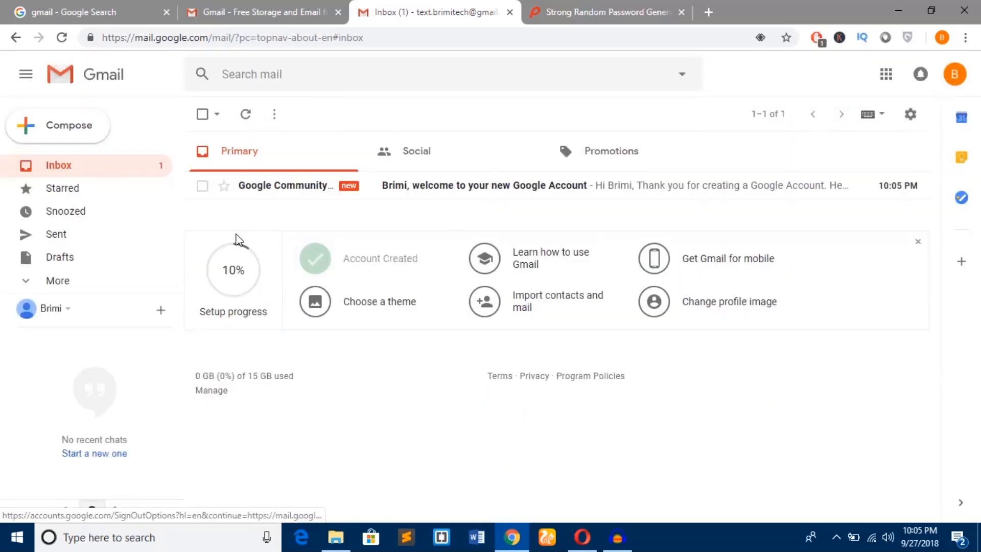
pyautogui.moveTo(508, 185)
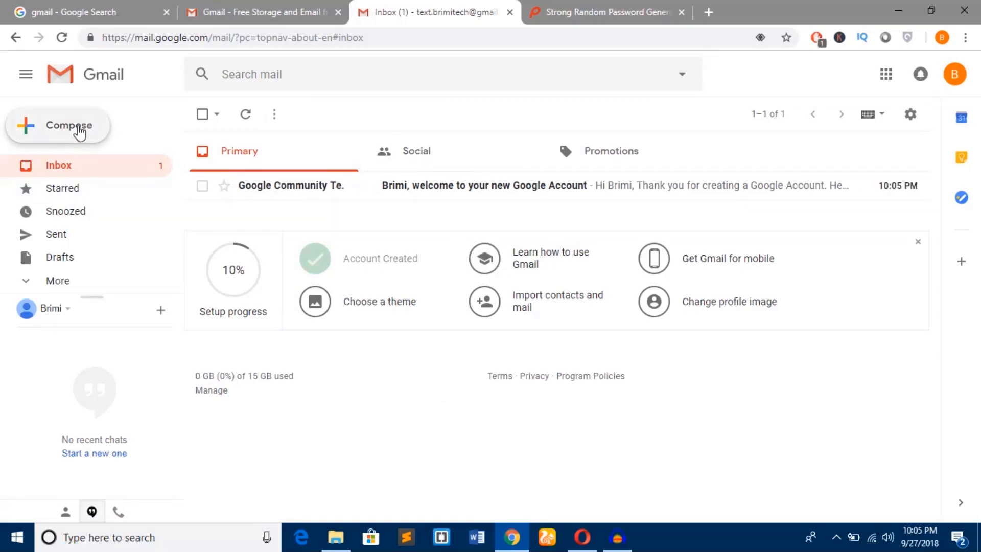
# - Briefly open and discard a new message, then show the account panel with the new address
pyautogui.click(68, 126)
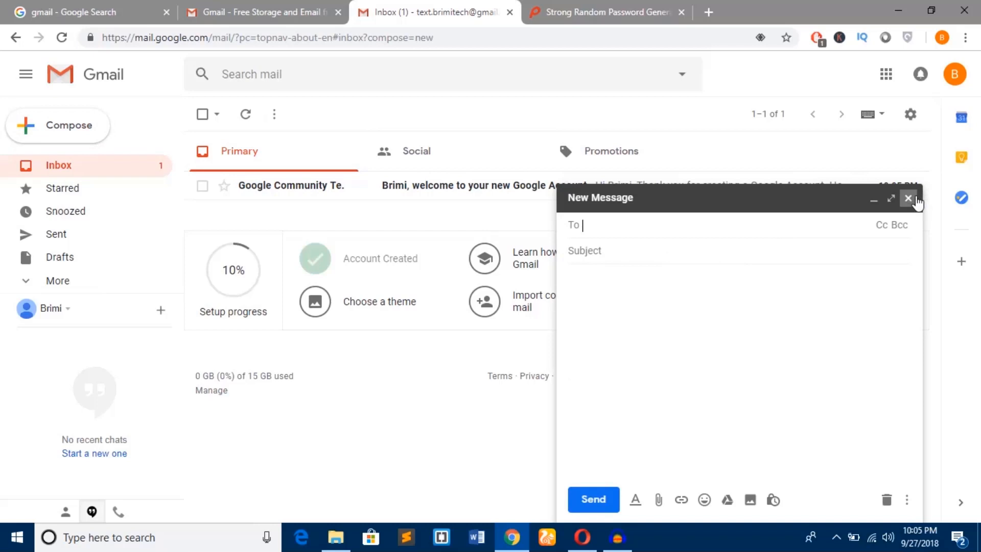
pyautogui.click(908, 197)
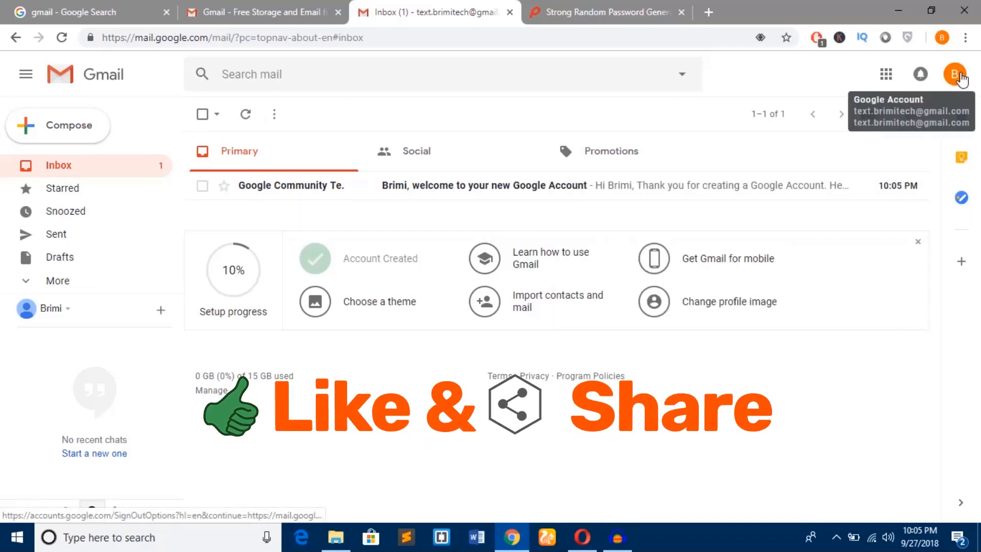
pyautogui.click(954, 74)
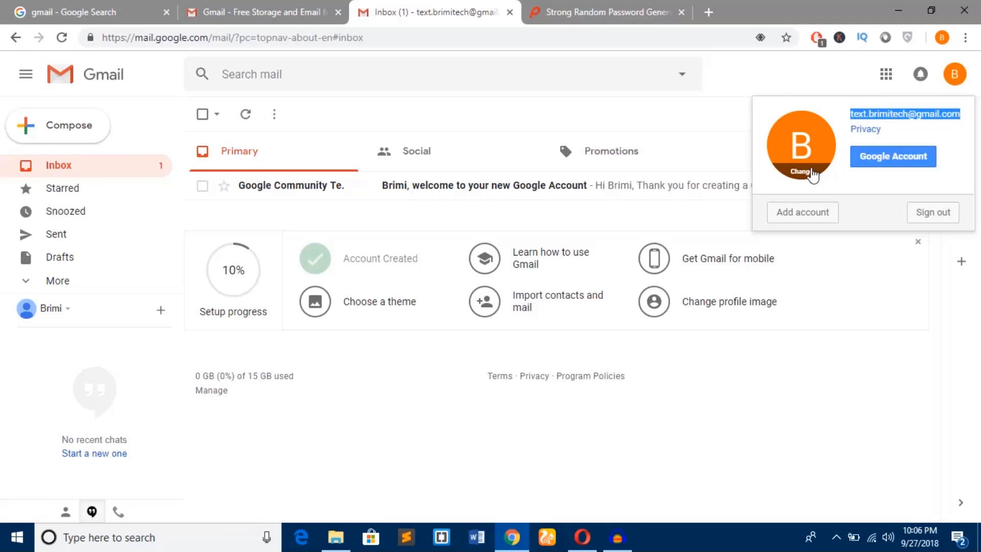
pyautogui.moveTo(811, 139)
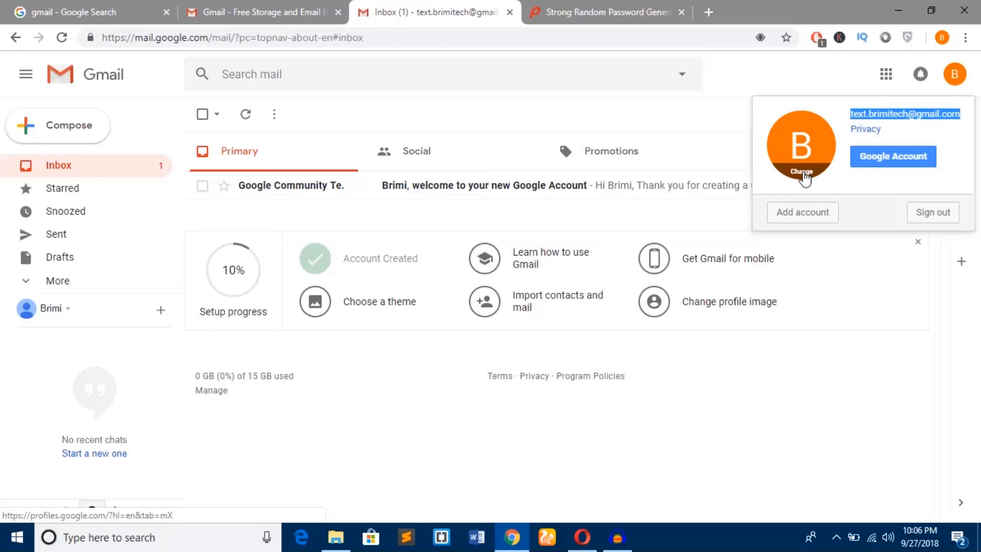
# - Upload a cat photo from the computer, crop it around the face and set it as profile photo
pyautogui.click(801, 171)
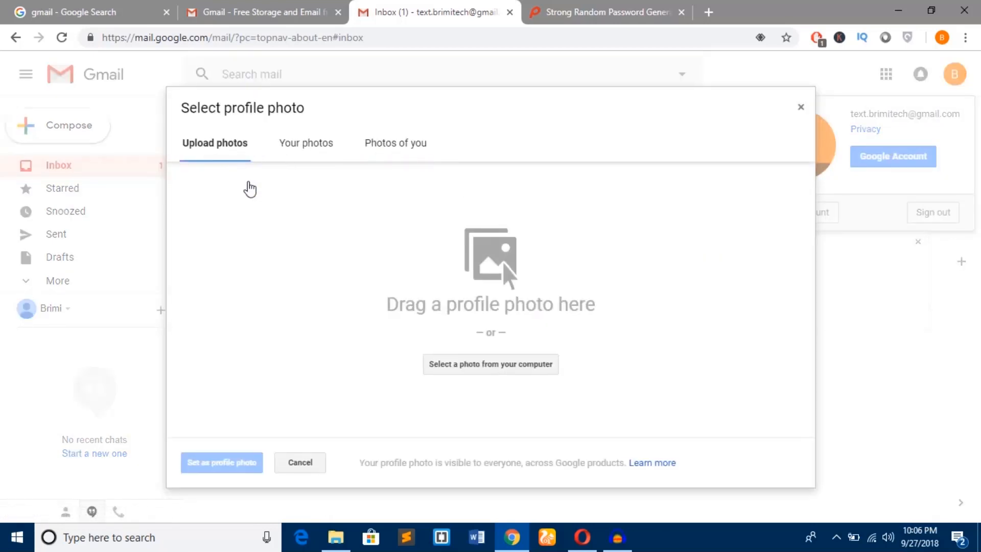
pyautogui.click(491, 363)
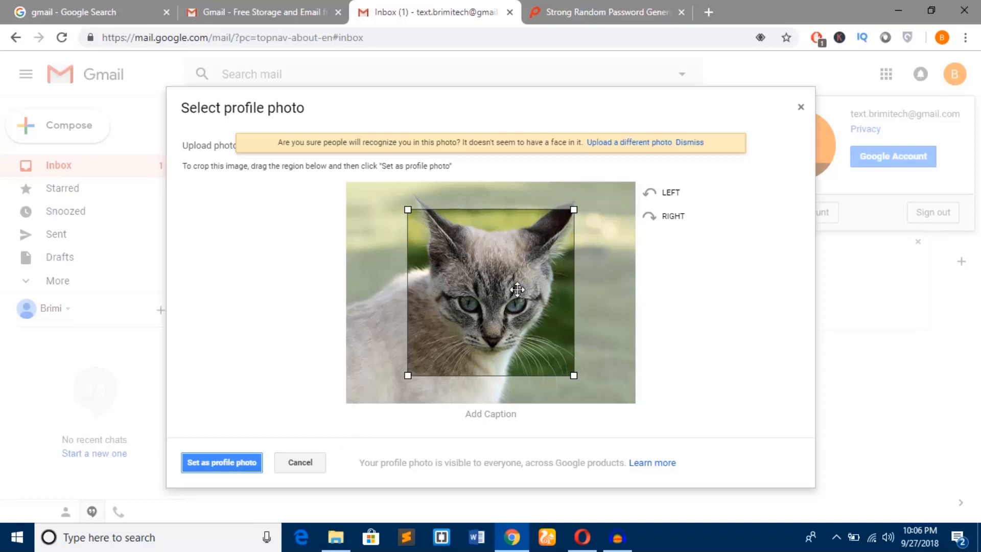
pyautogui.moveTo(517, 289); pyautogui.dragTo(517, 279)
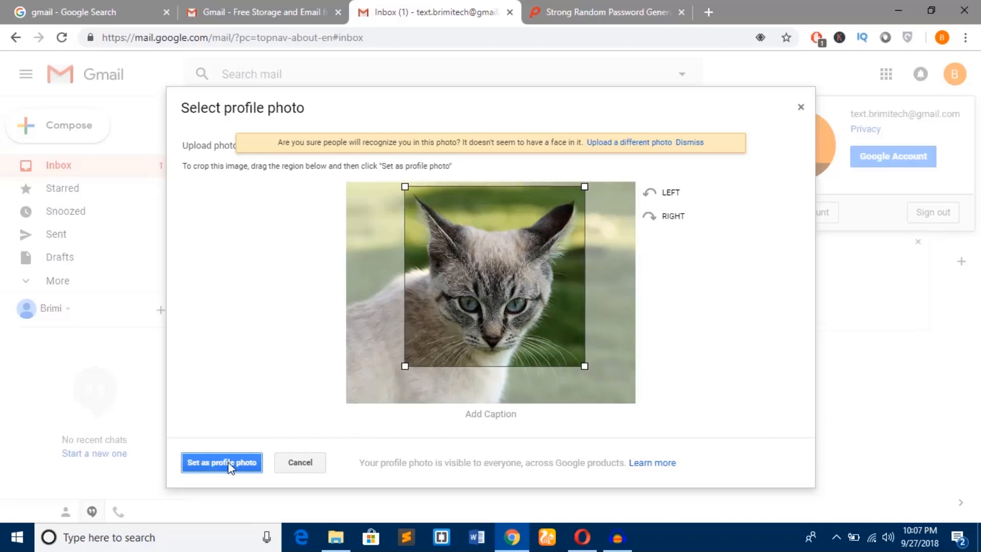
pyautogui.click(221, 461)
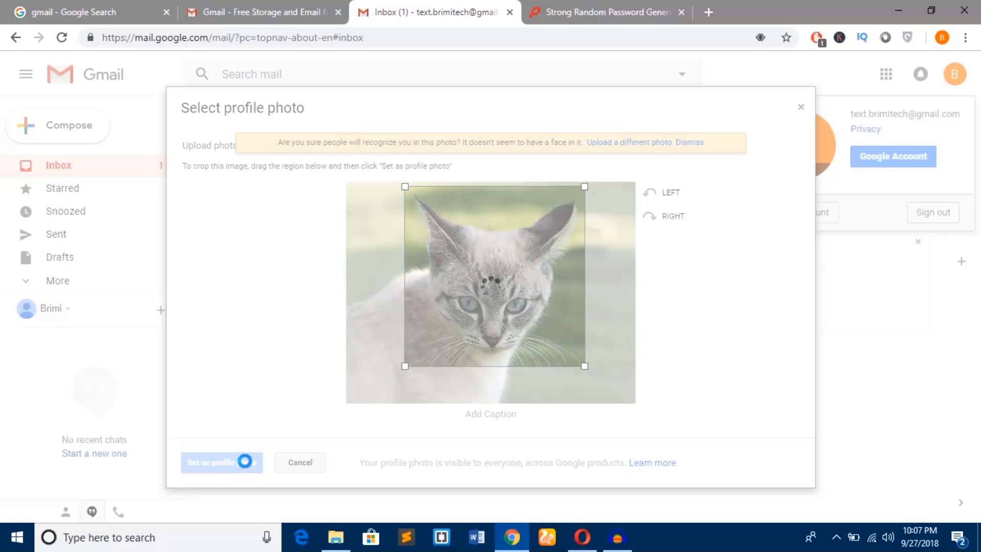
pyautogui.click(215, 462)
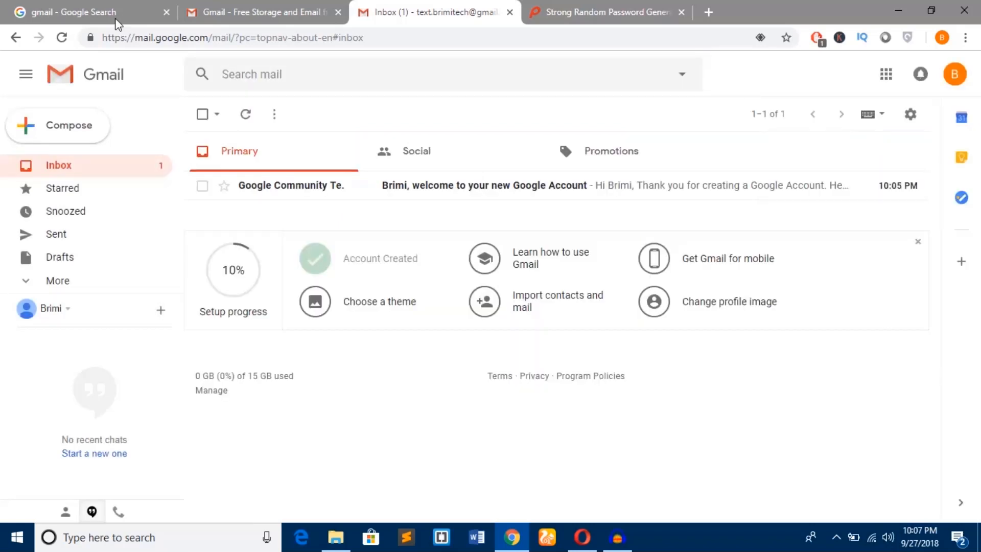
# - Reload the inbox to show the cat avatar, then return to the Gmail about page
pyautogui.click(61, 38)
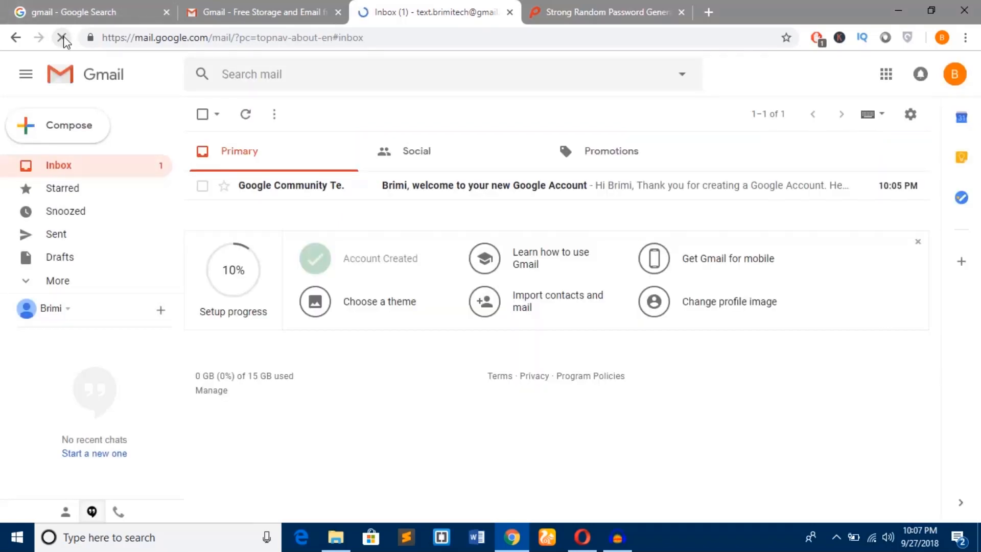
pyautogui.click(63, 37)
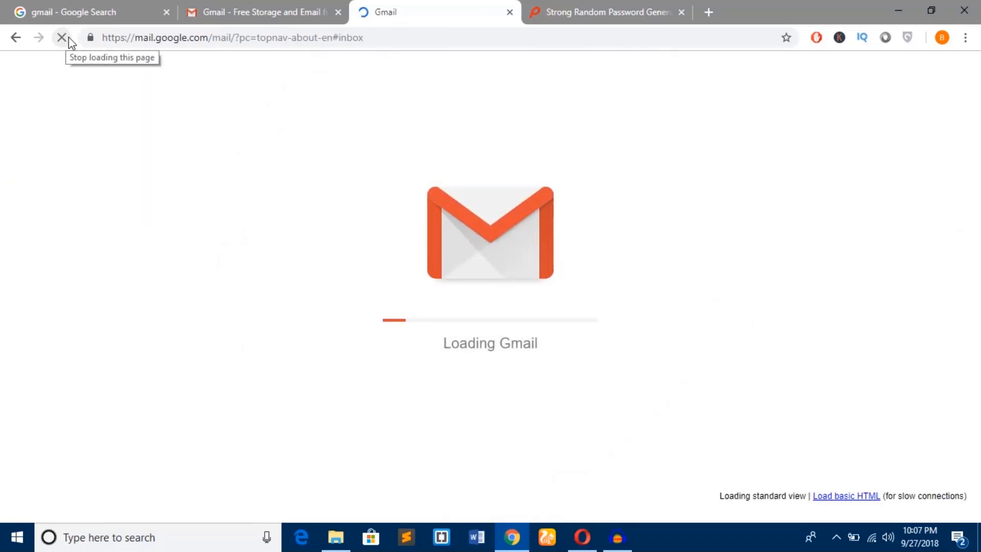
pyautogui.click(62, 38)
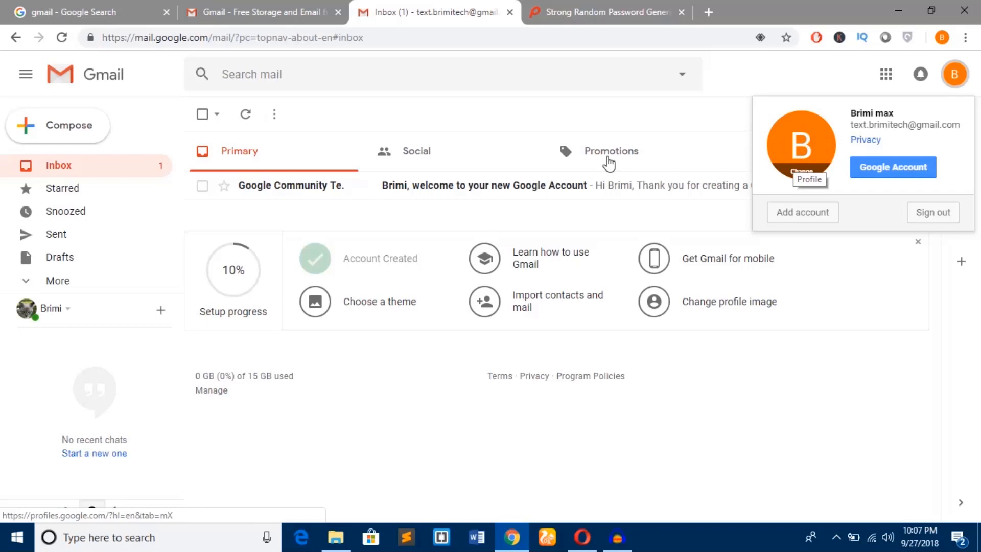
pyautogui.moveTo(30, 325)
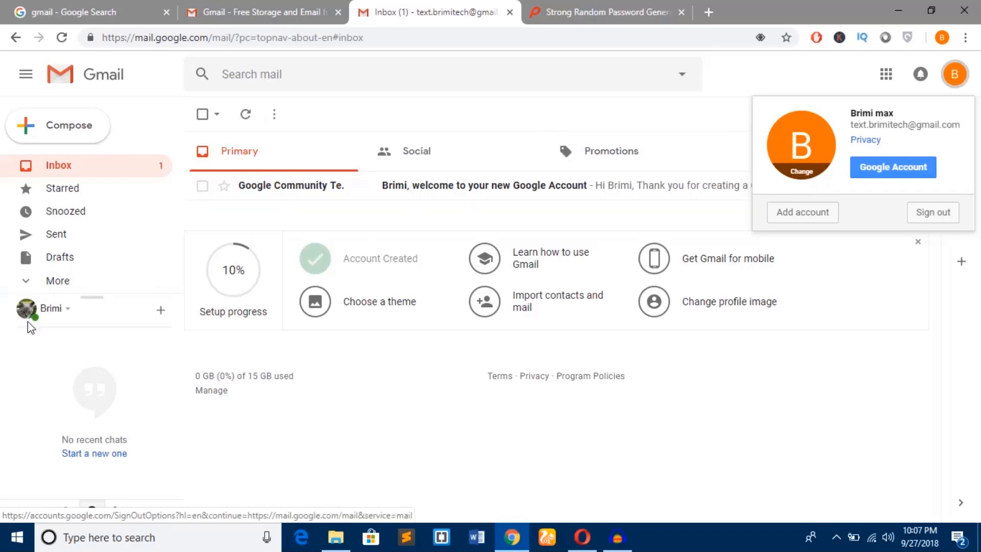
pyautogui.click(263, 12)
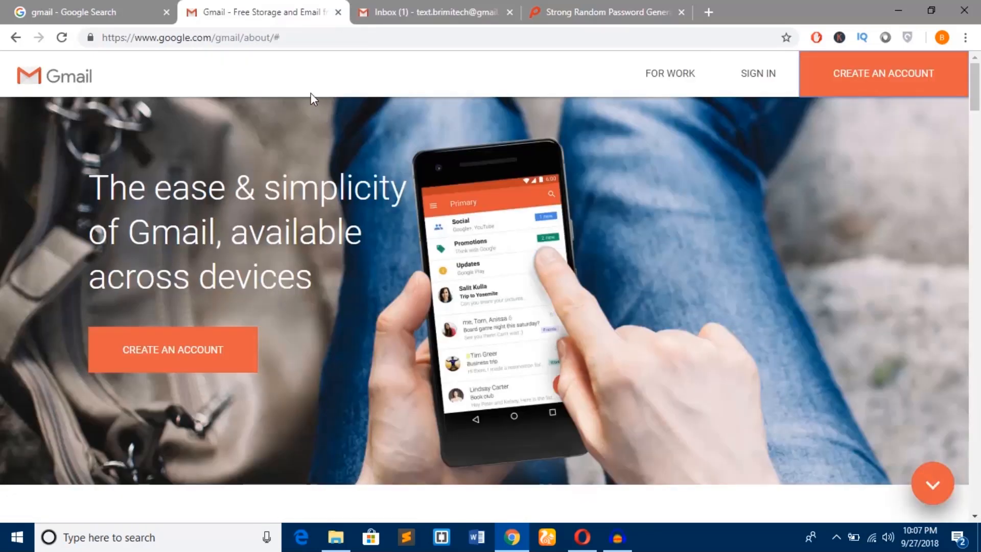